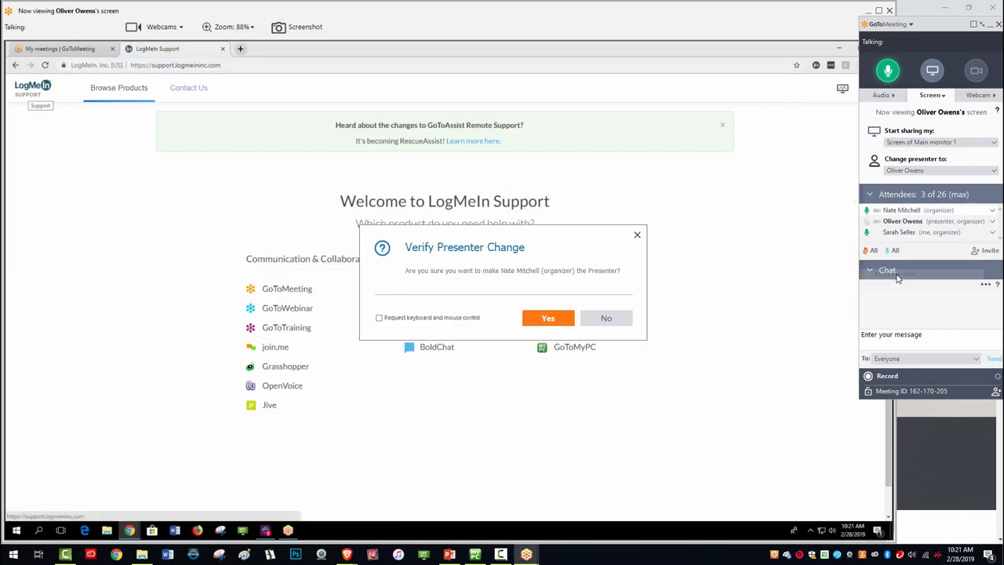
Confirm Nate Mitchell as presenter and bring up the Share my screen choices
left_click(547, 317)
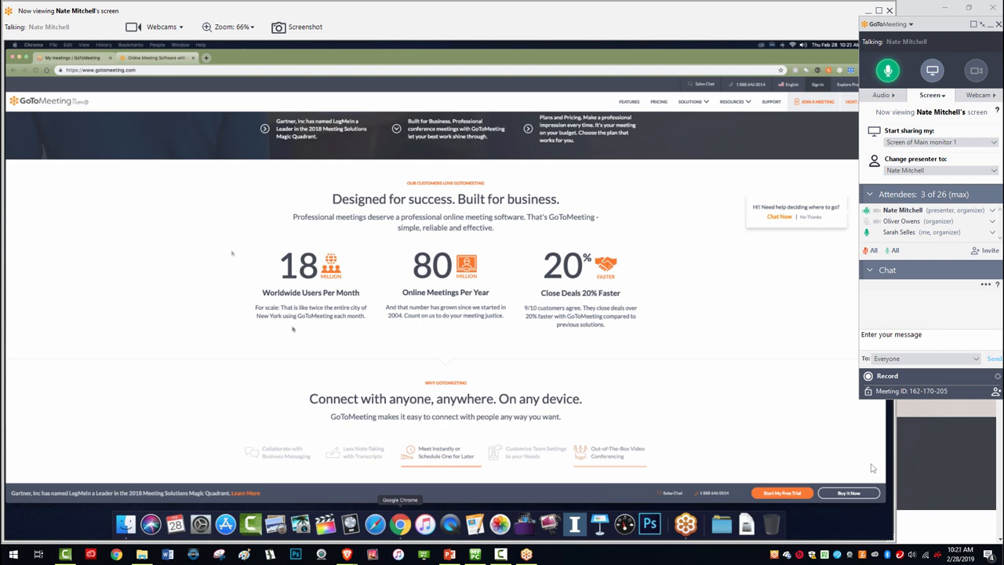
left_click(932, 71)
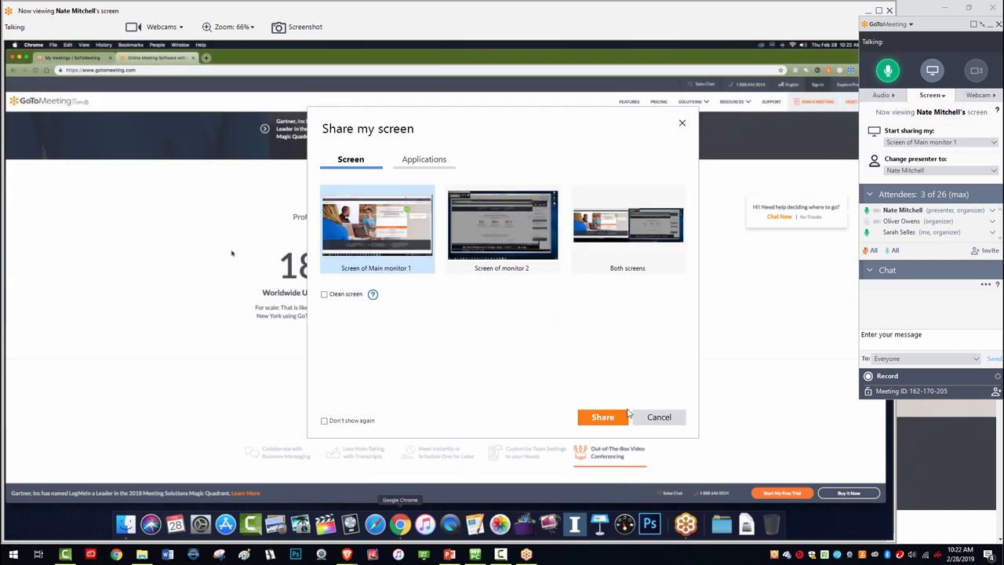
Share the main monitor, then sign in to the account on gotomeeting.com
left_click(602, 416)
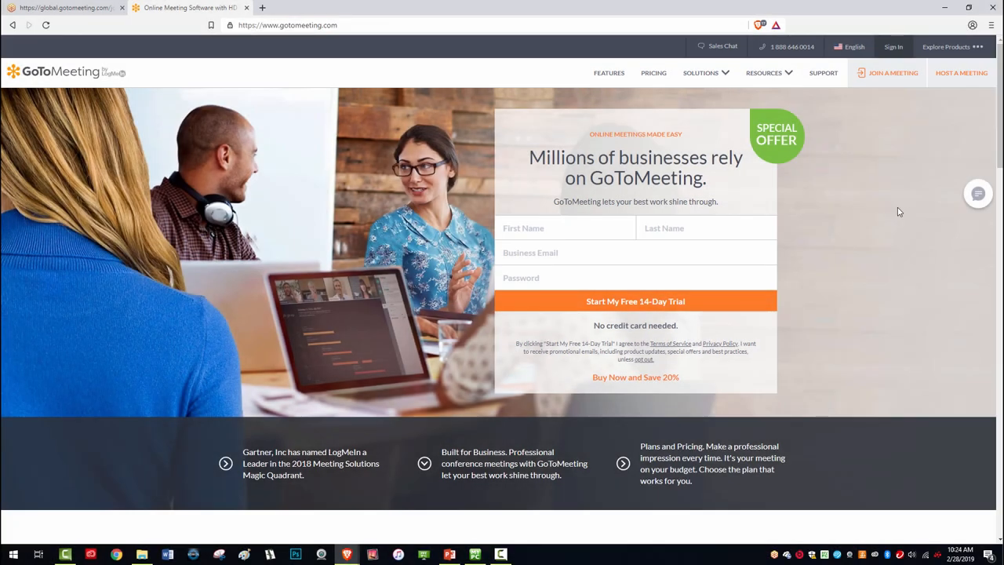
left_click(892, 47)
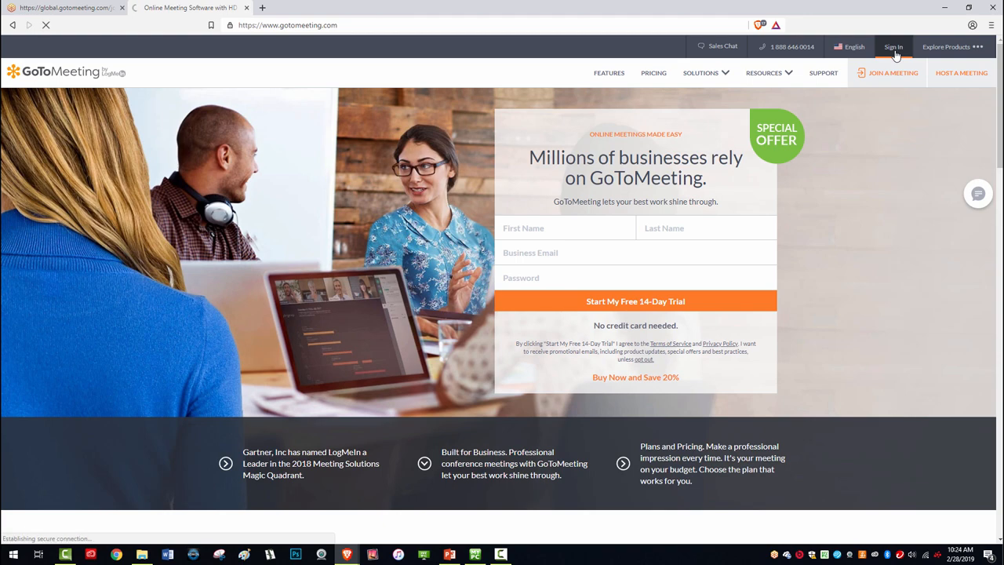
left_click(893, 47)
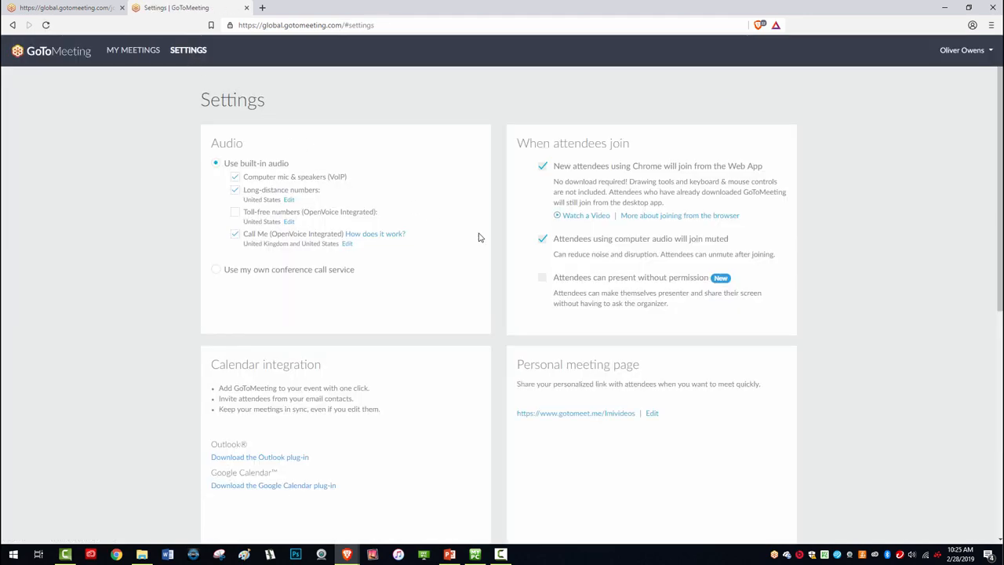
mouse_move(679, 308)
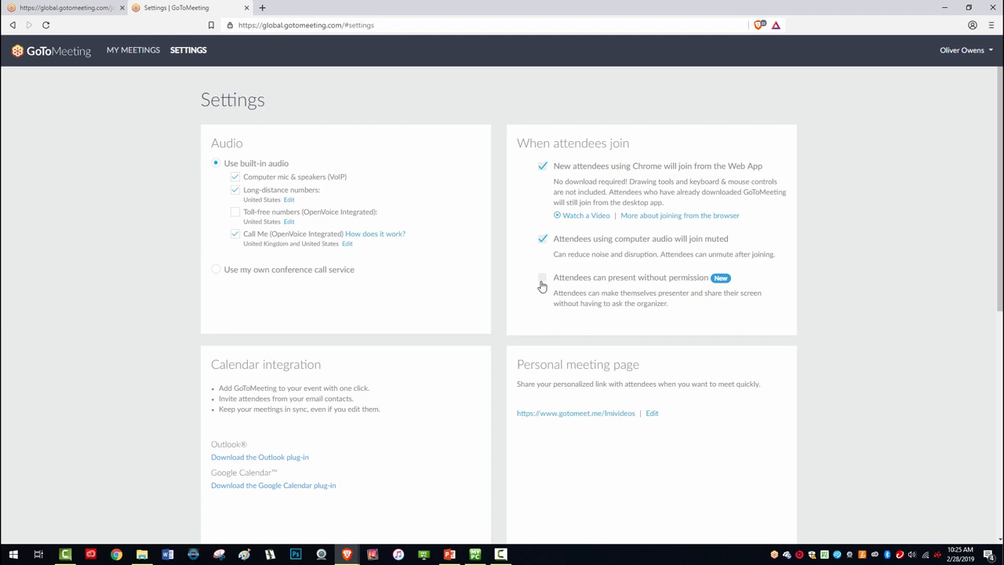
Enable 'Attendees can present without permission' and save the default meeting settings
left_click(542, 278)
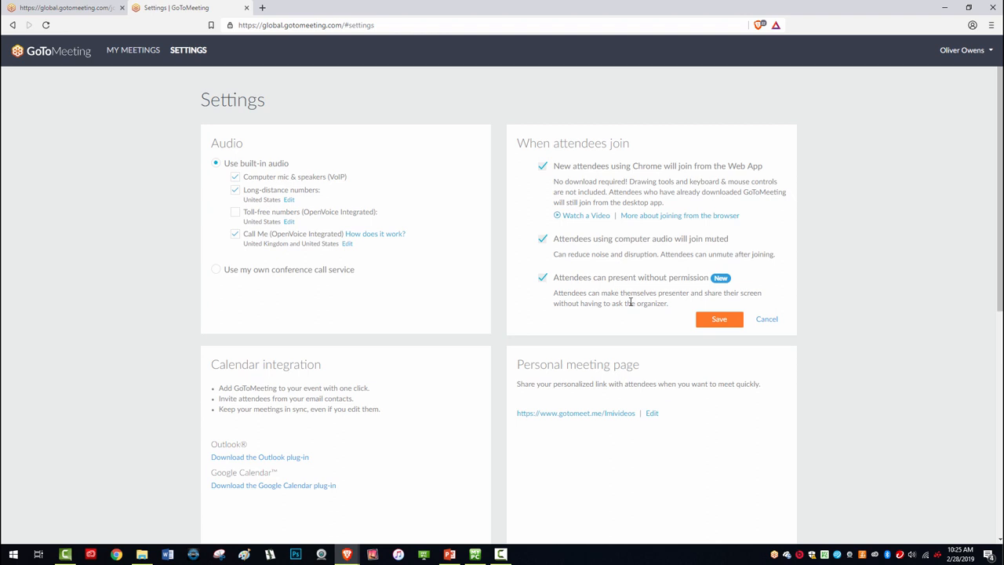
left_click(717, 318)
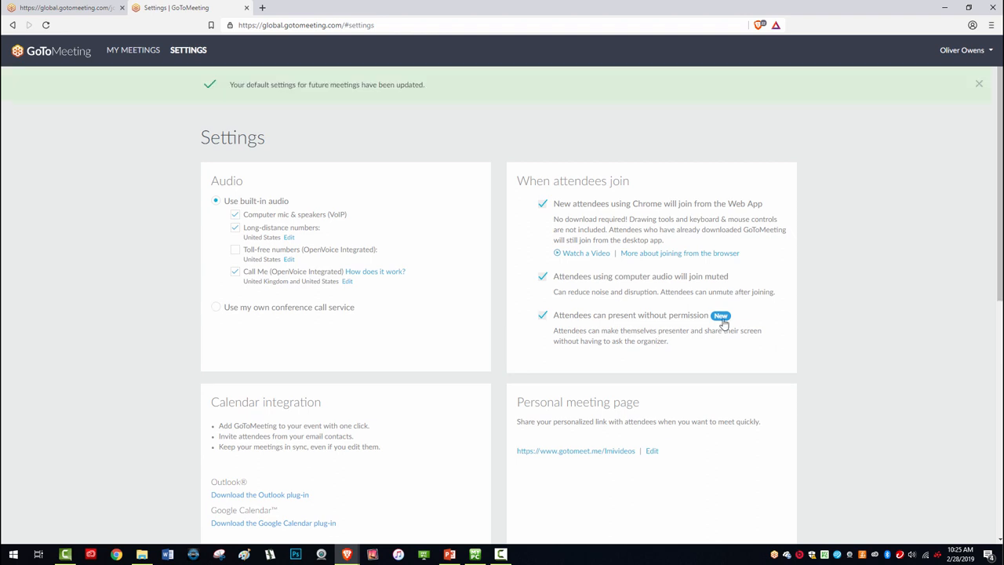
mouse_move(319, 123)
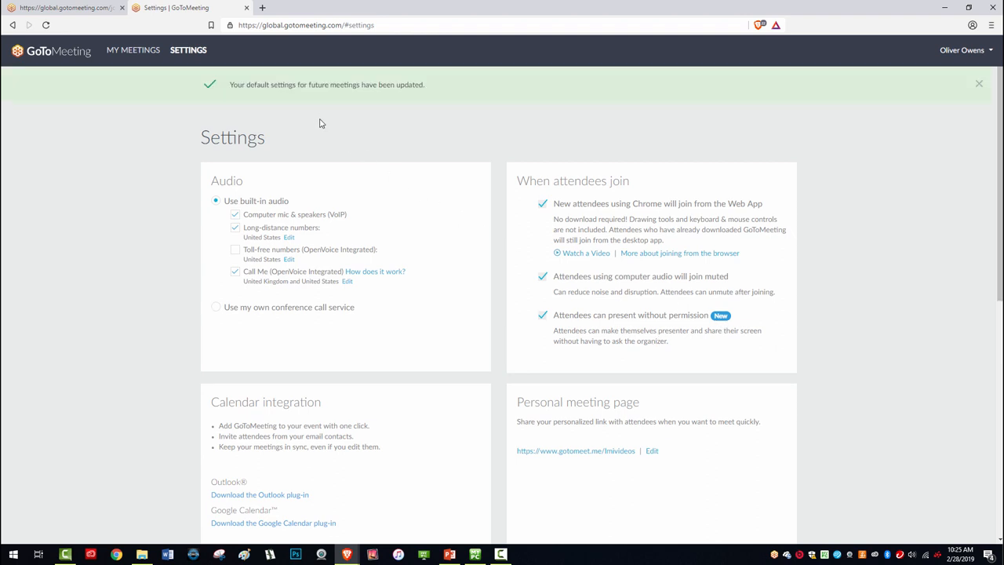